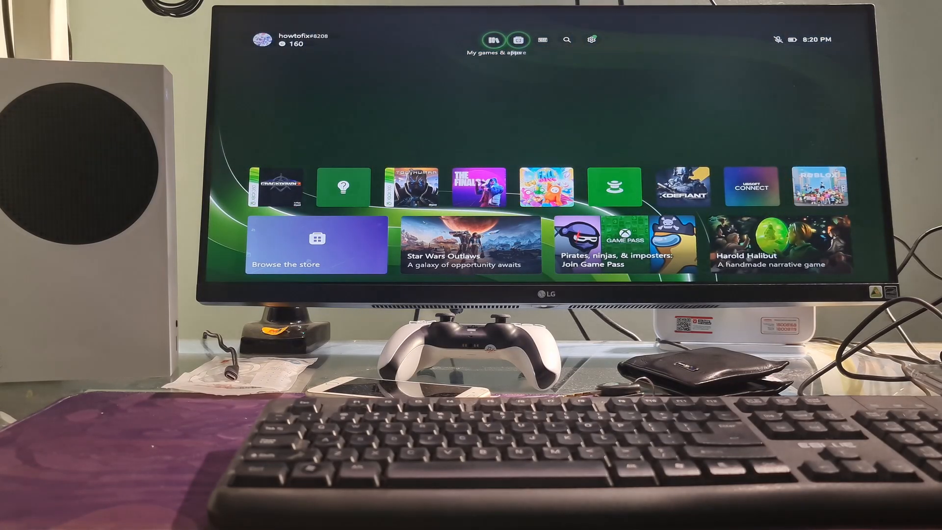
Step: Go from the home screen into Settings and select the System category
{"action": "left_click", "coordinate": [591, 40]}
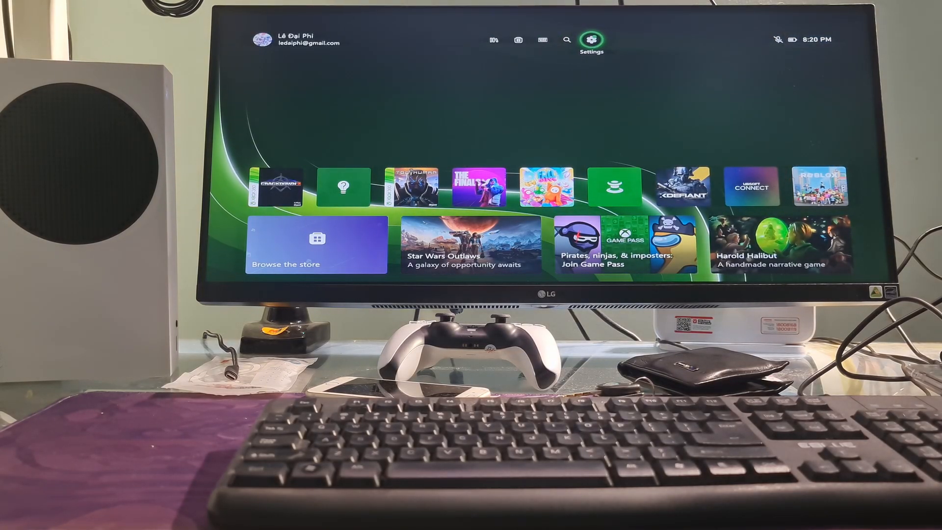
{"action": "left_click", "coordinate": [590, 39]}
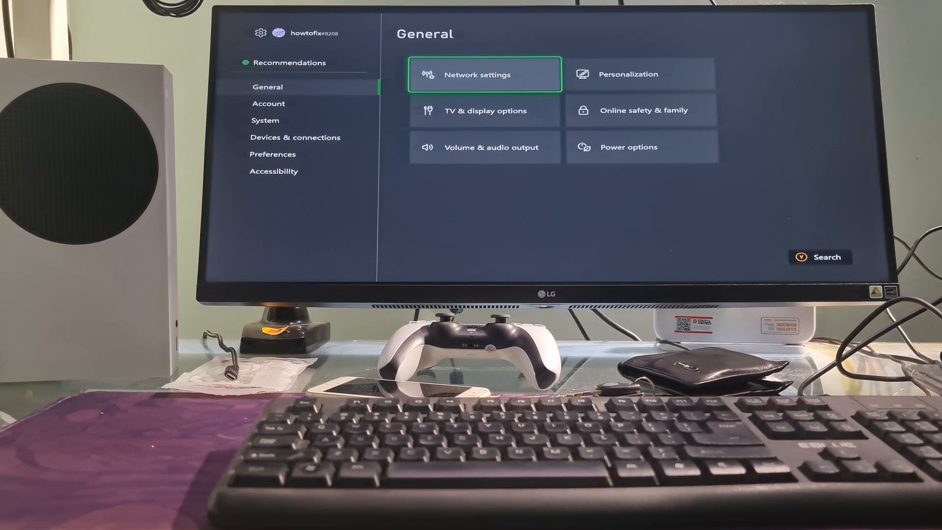
{"action": "left_click", "coordinate": [263, 120]}
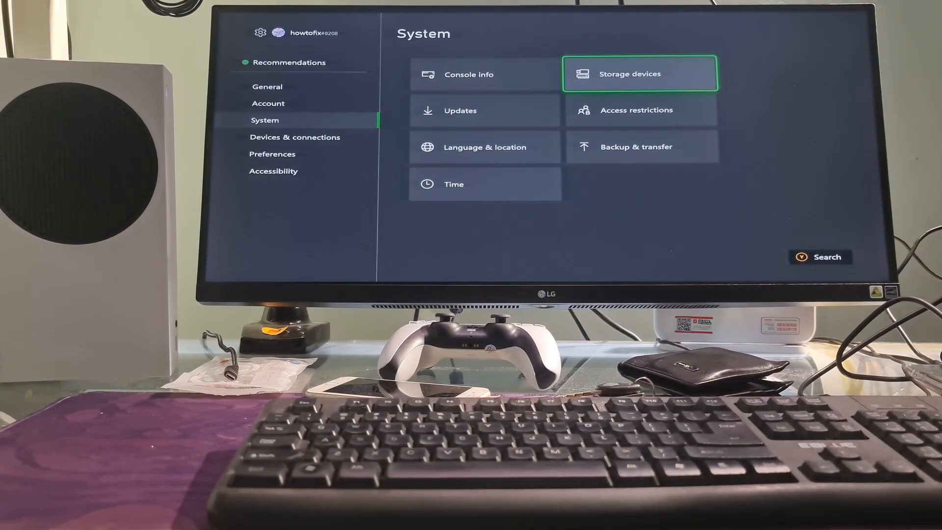
{"action": "left_click", "coordinate": [640, 74]}
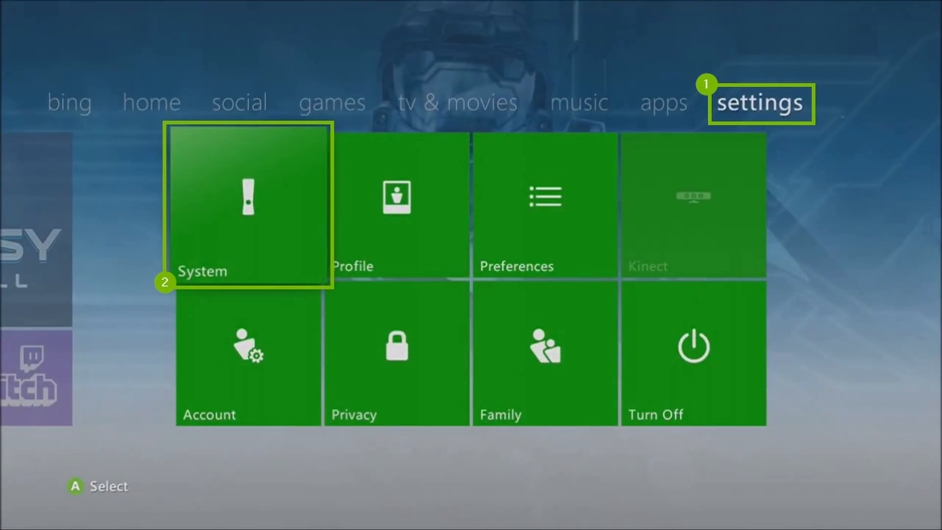
Step: Enter System settings and choose Storage to show the Xbox 360 Storage Devices list
{"action": "left_click", "coordinate": [247, 206]}
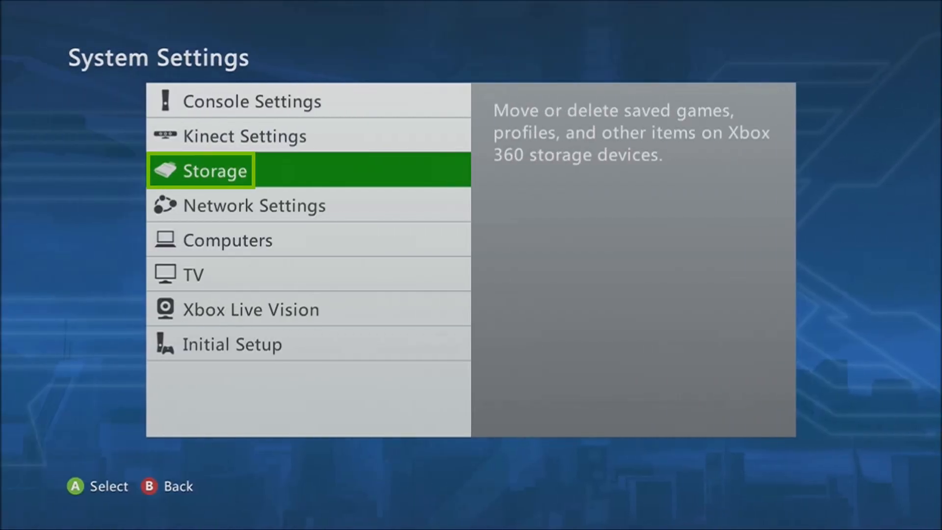
{"action": "left_click", "coordinate": [218, 170]}
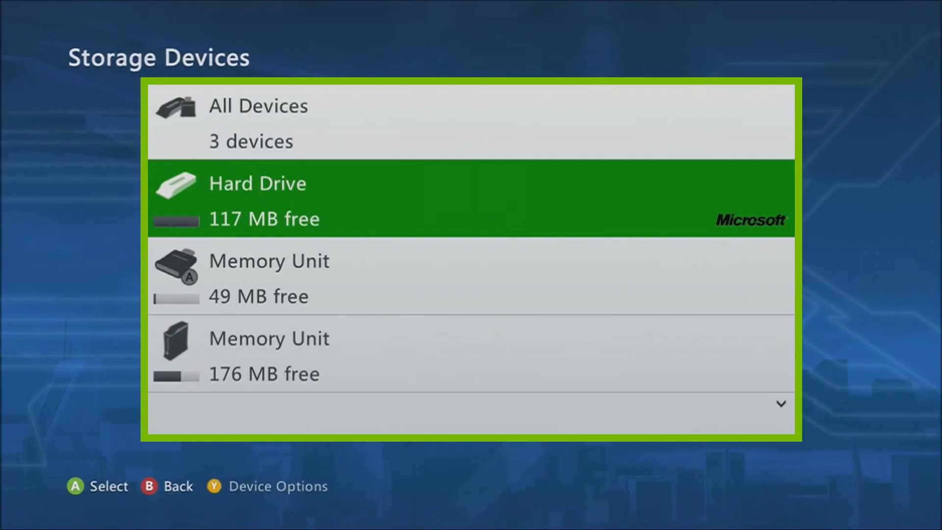